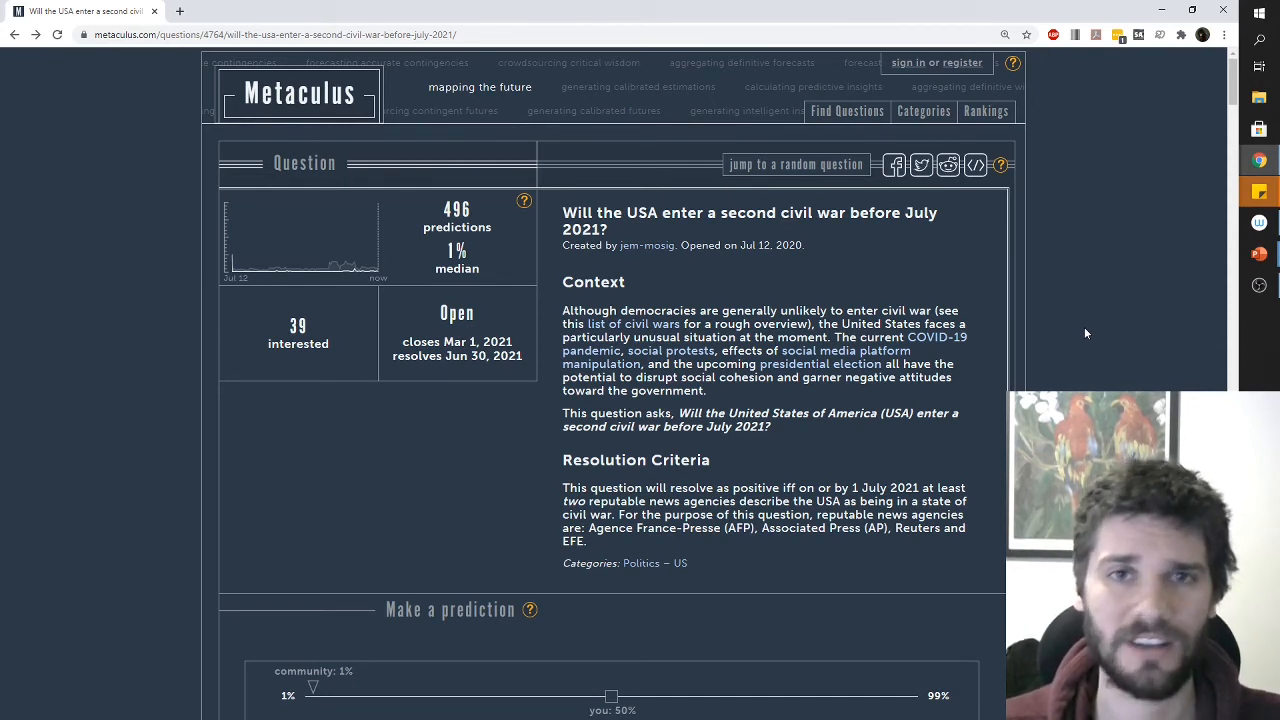
mouse_move(552, 313)
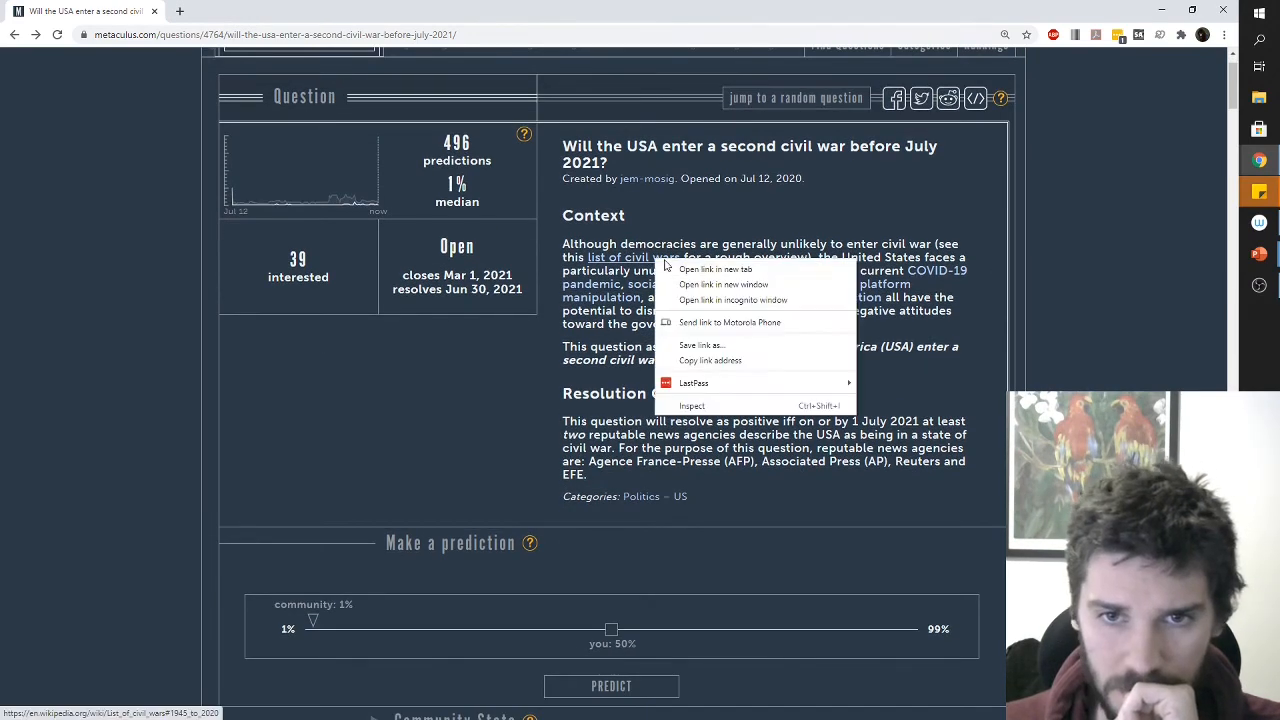
Open the Context section's 'list of civil wars' Wikipedia link in a new tab, keeping the question page in view
click(715, 269)
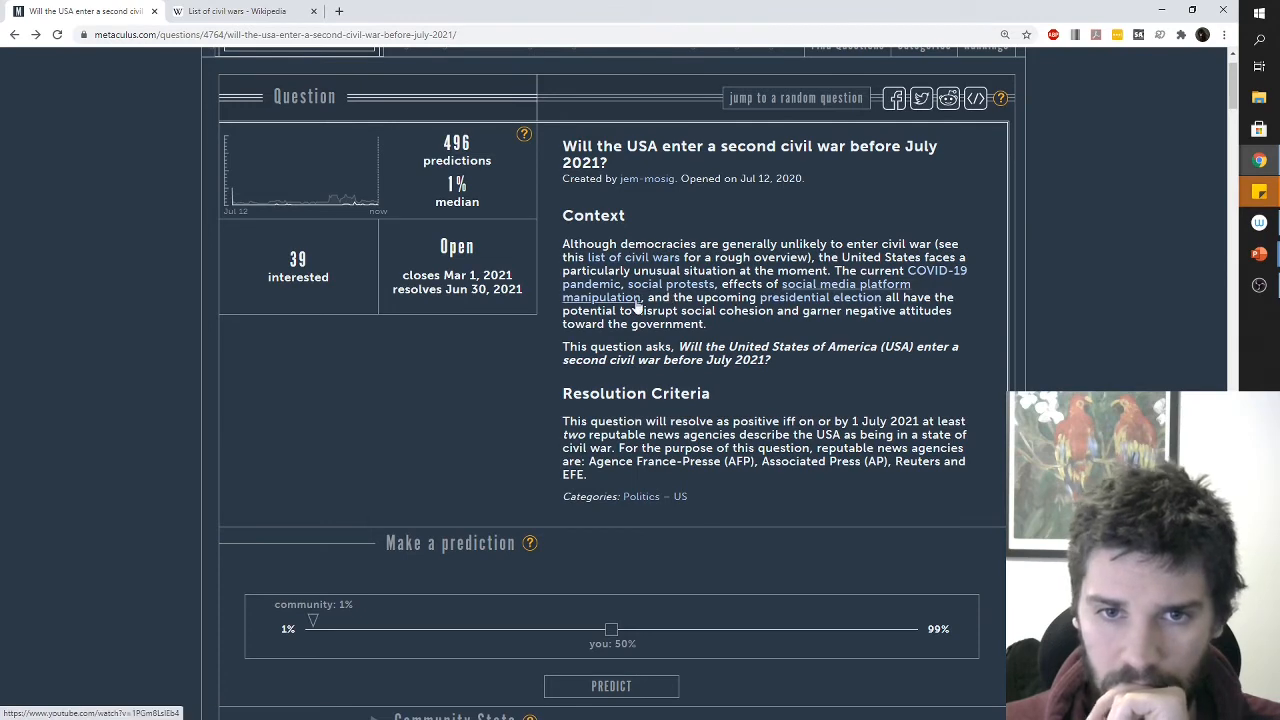
scroll(down, 3)
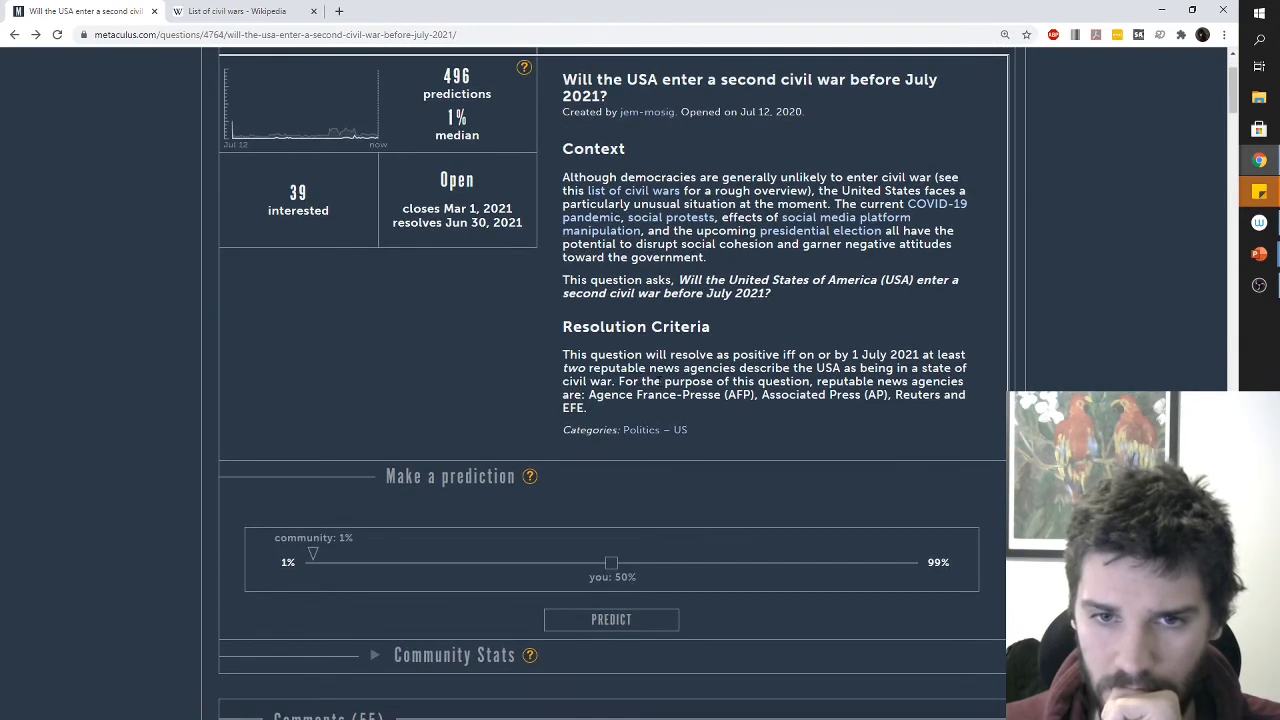
scroll(up, 3)
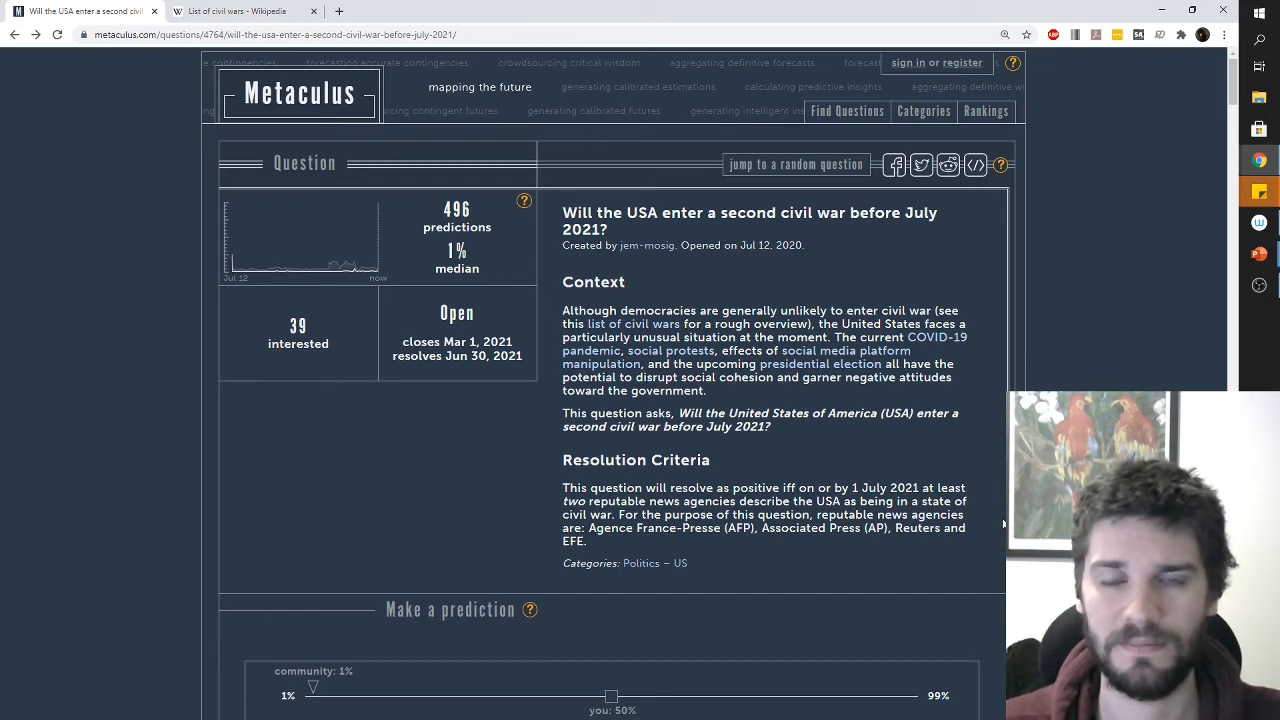
mouse_move(847, 303)
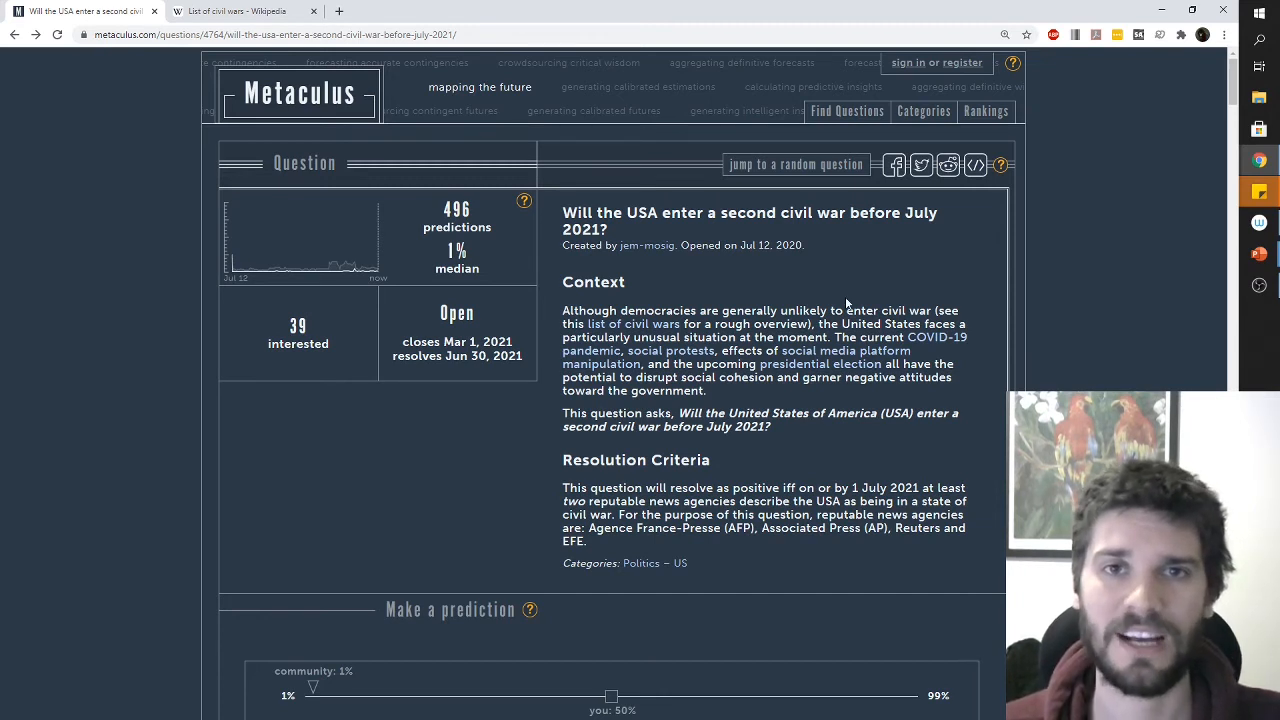
mouse_move(778, 256)
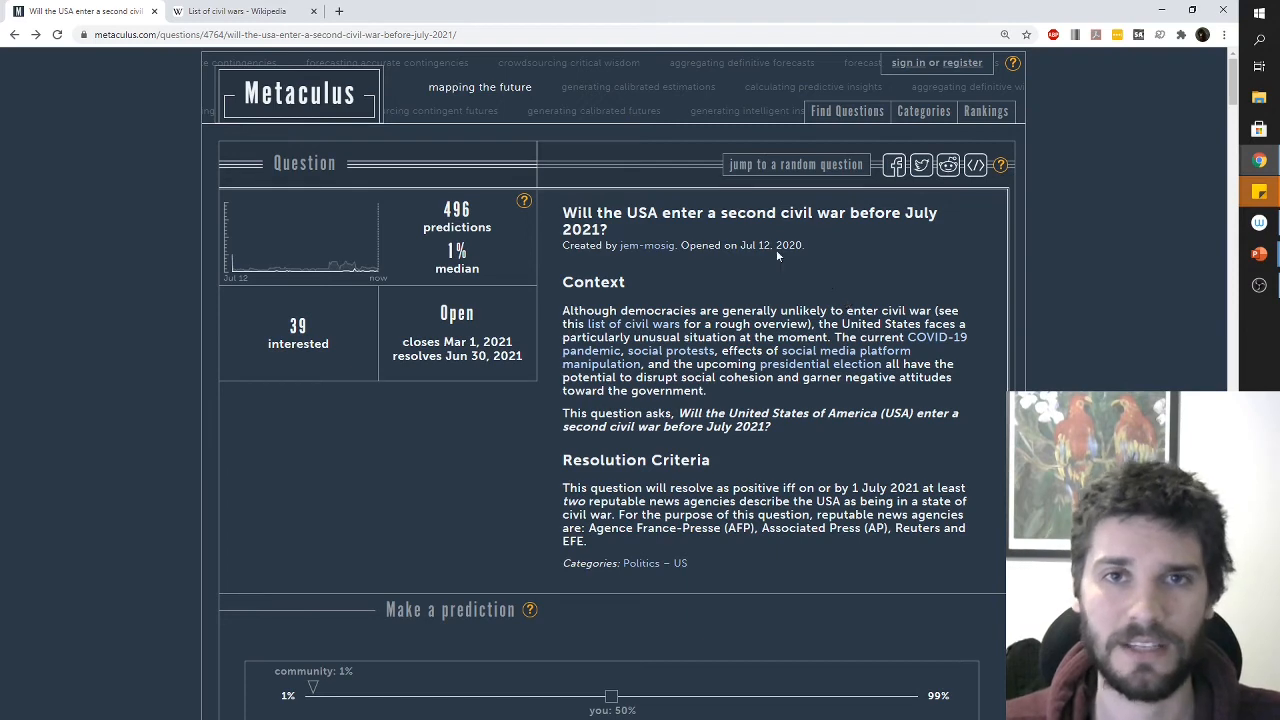
click(235, 11)
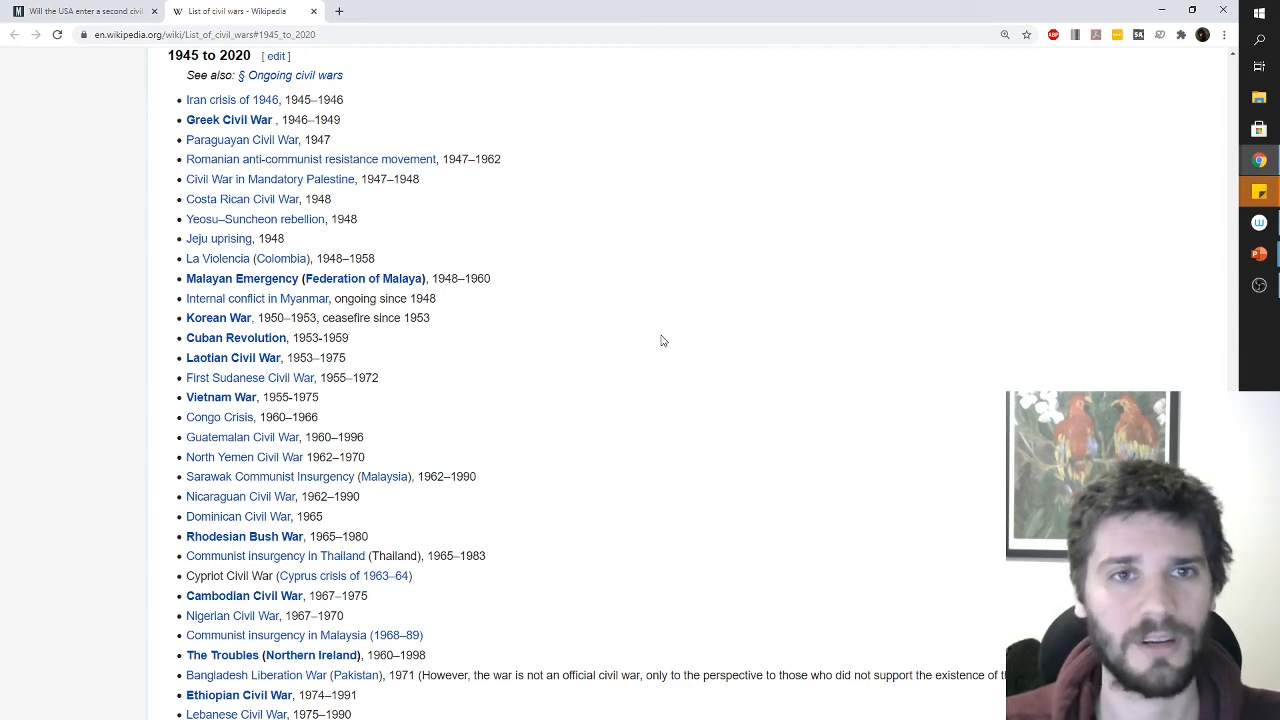
click(85, 11)
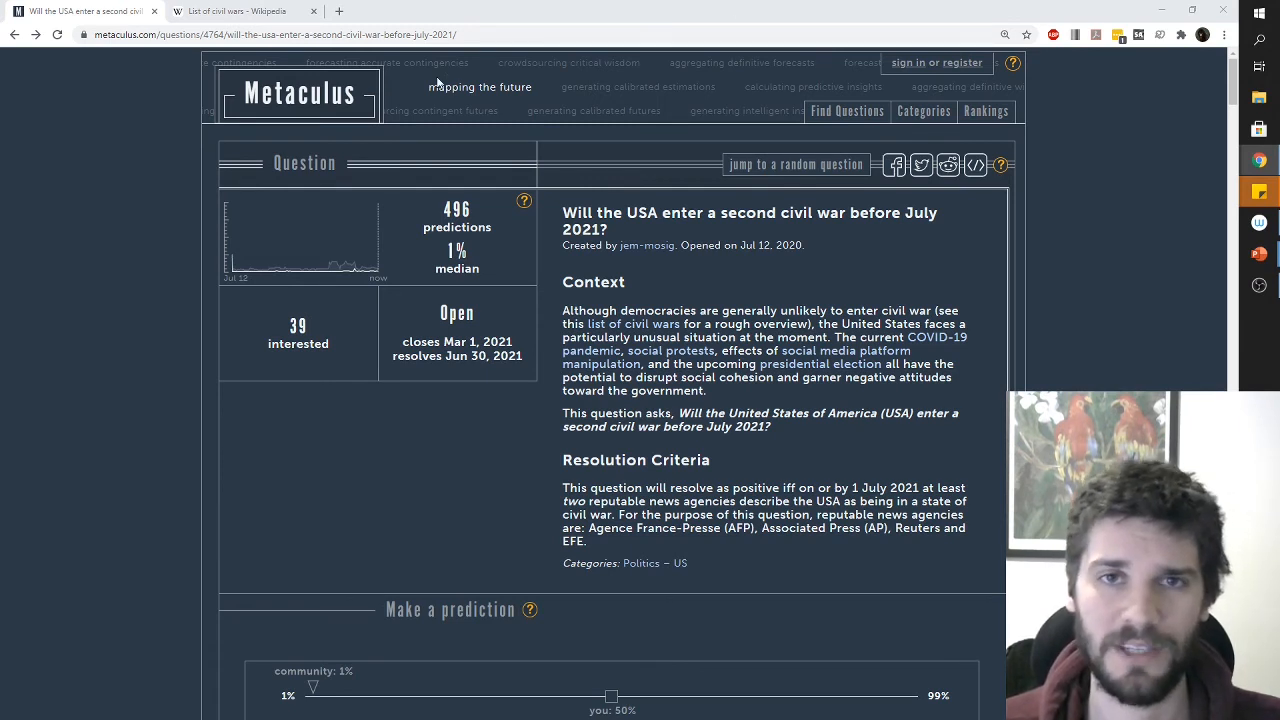
click(245, 11)
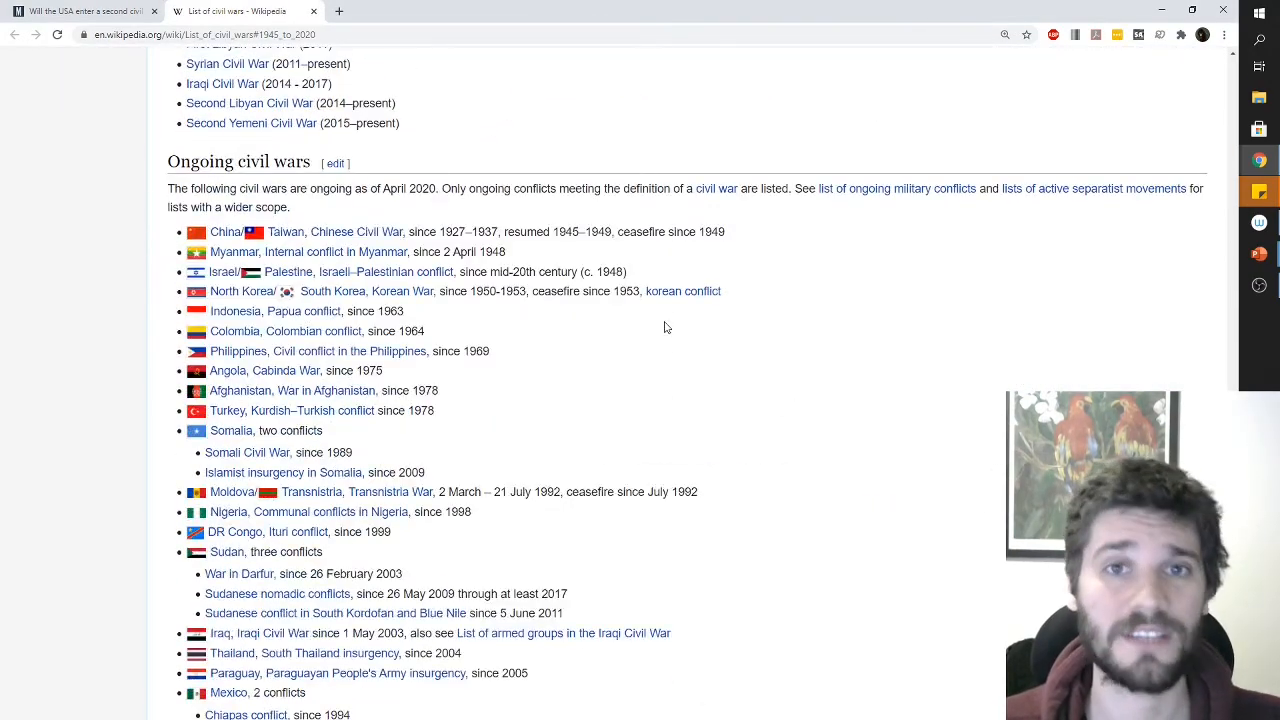
scroll(up, 3)
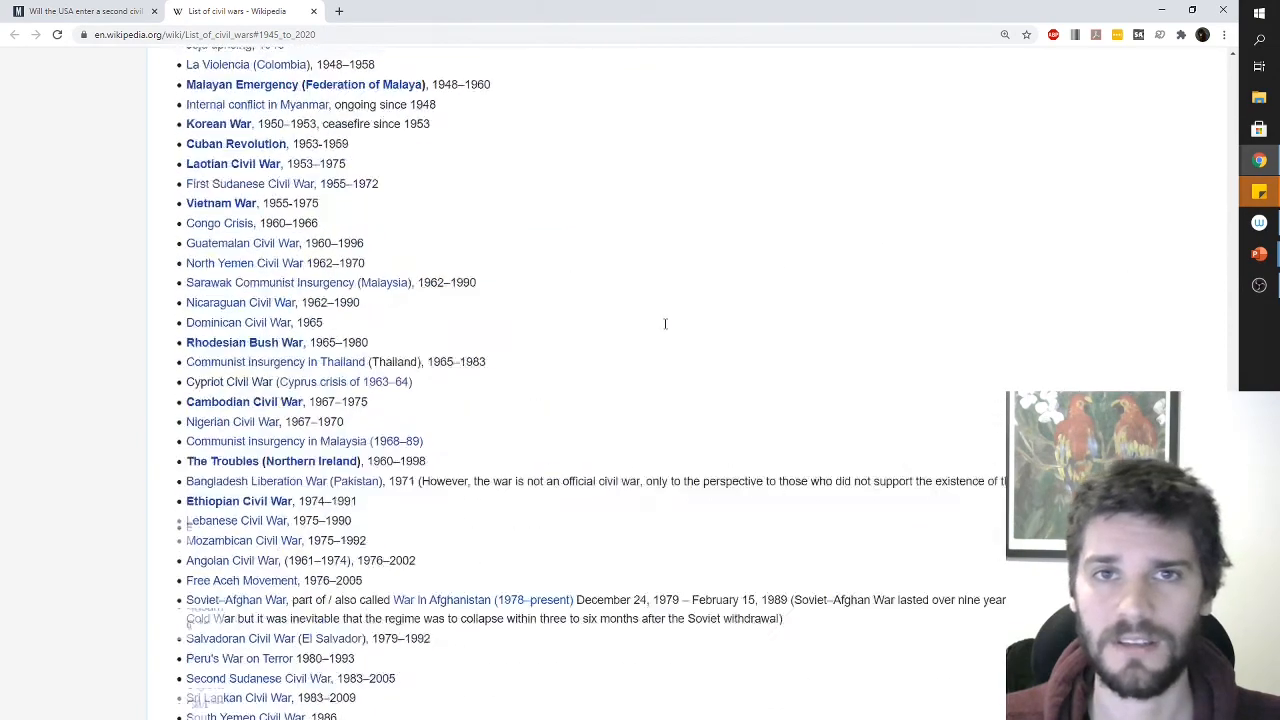
scroll(up, 3)
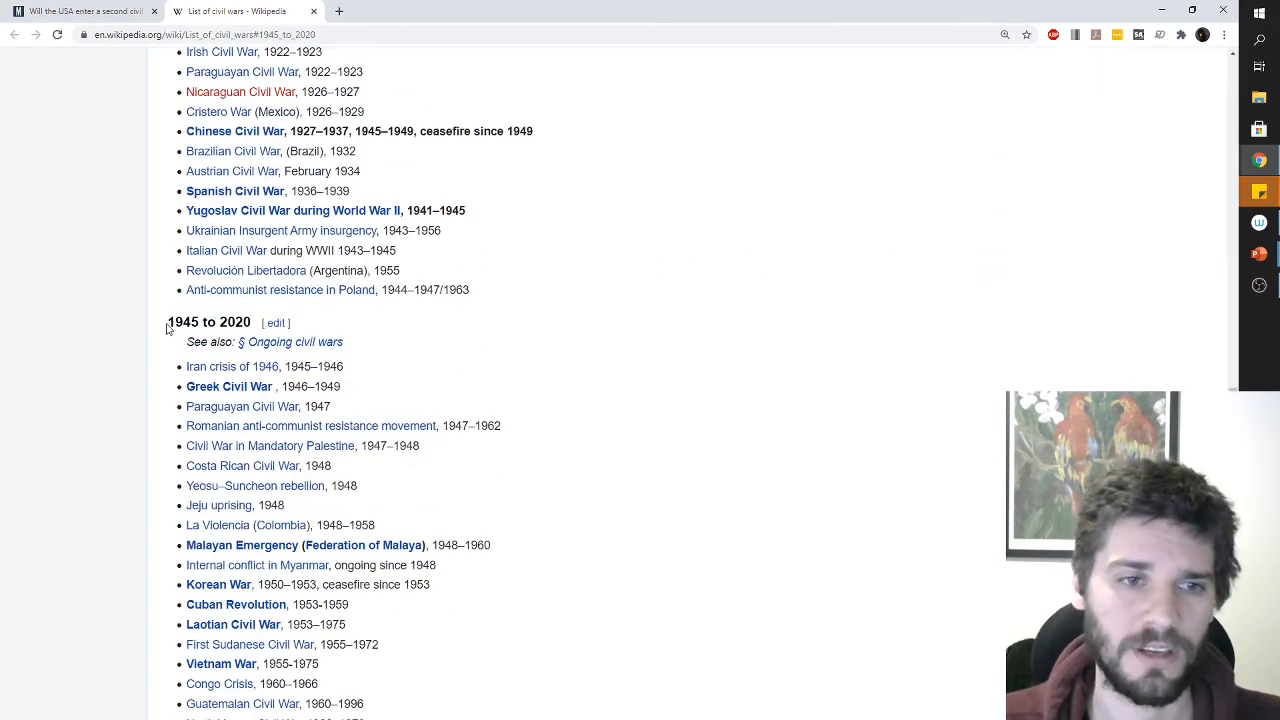
double_click(208, 321)
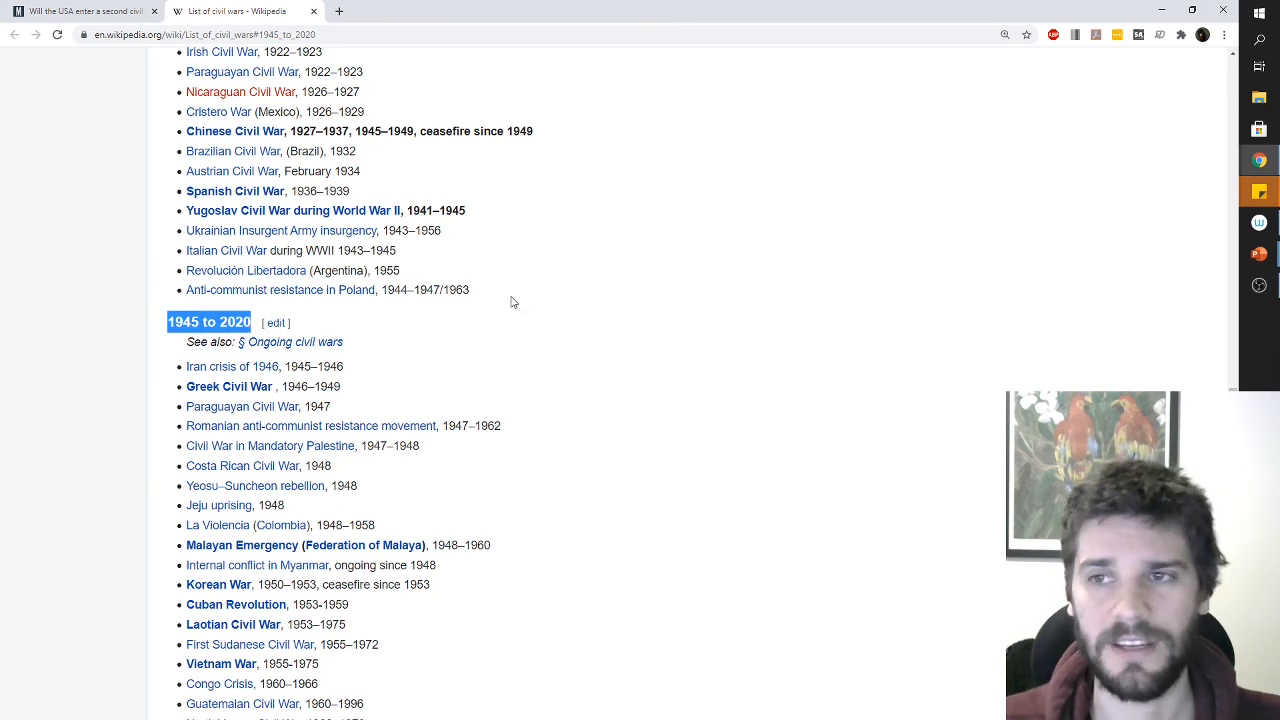
scroll(down, 3)
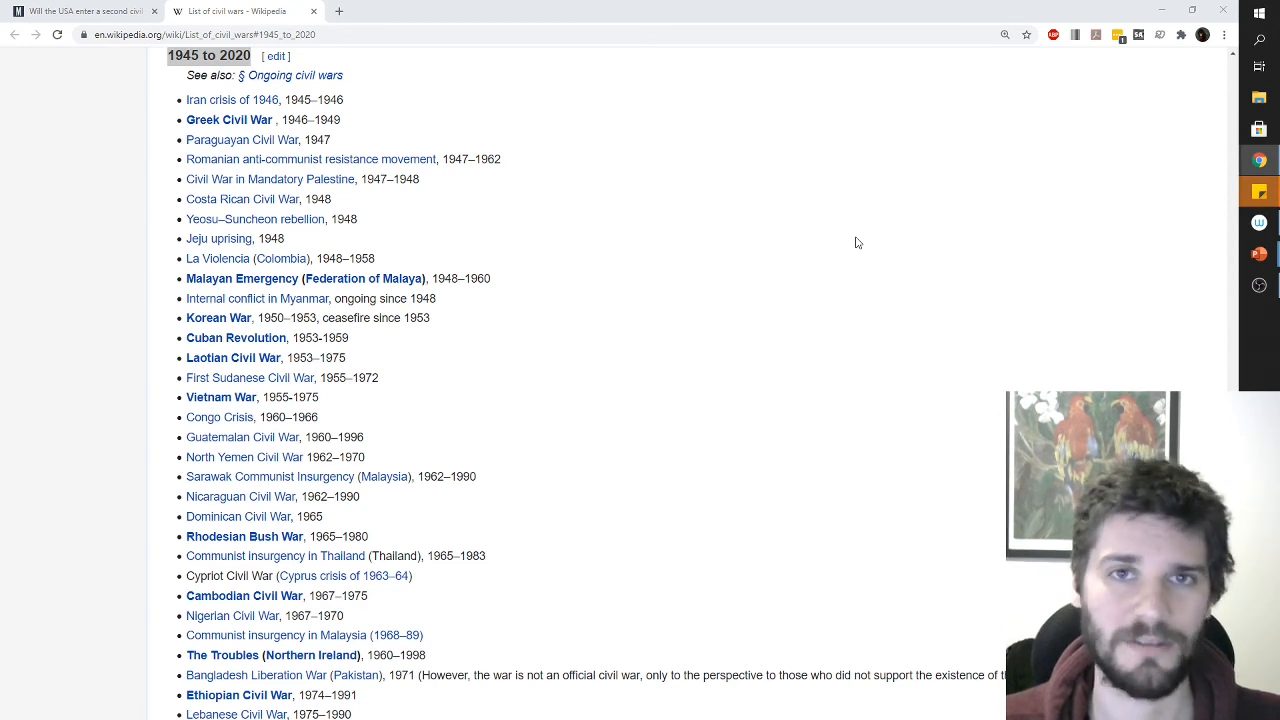
scroll(up, 3)
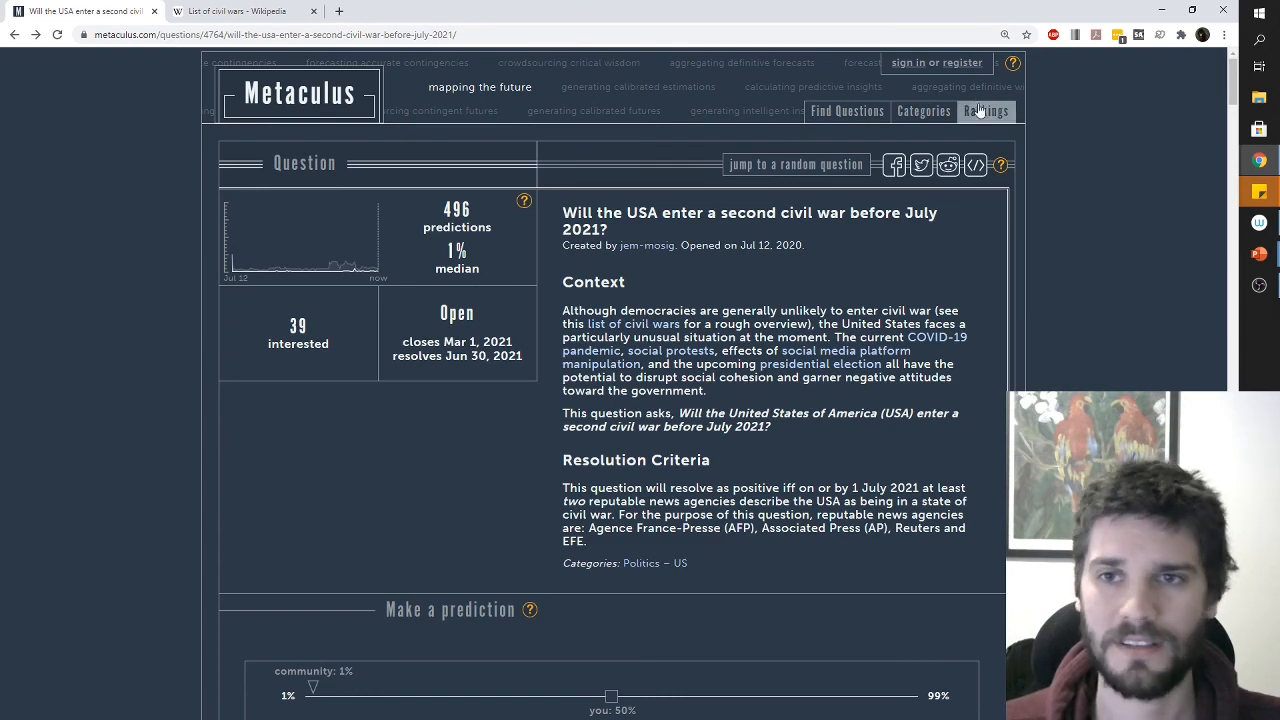
click(936, 62)
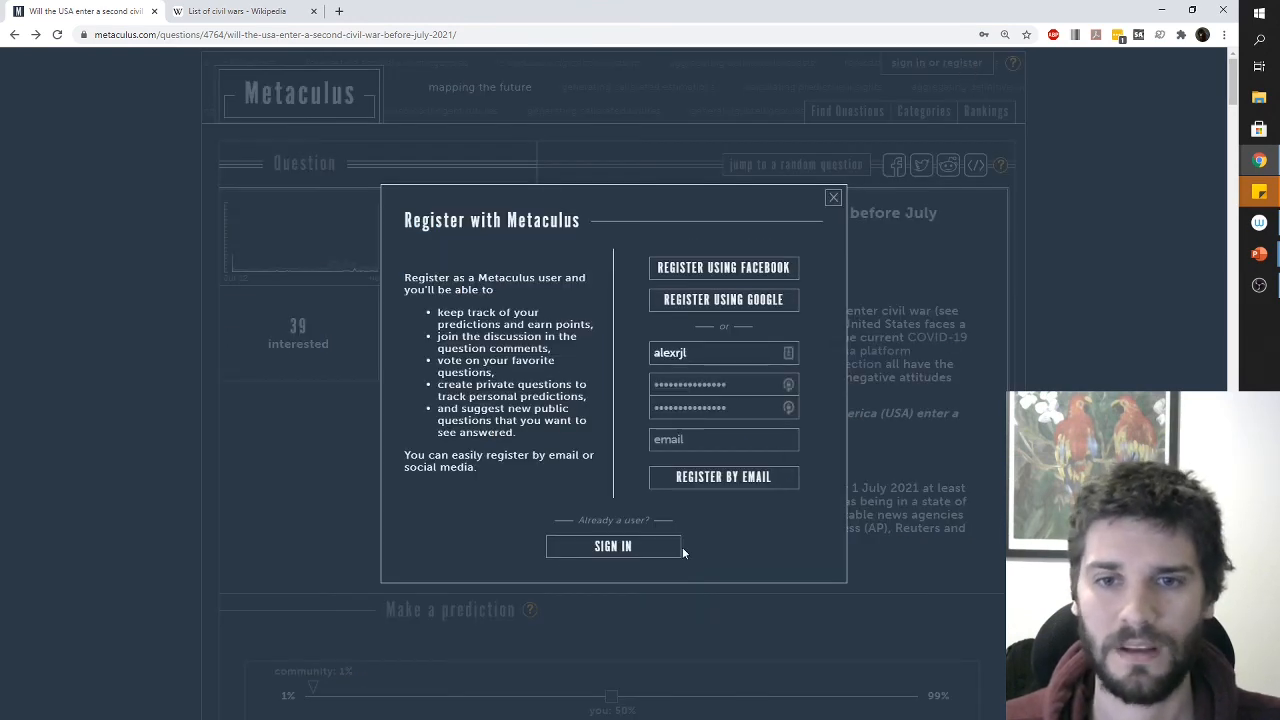
mouse_move(723, 300)
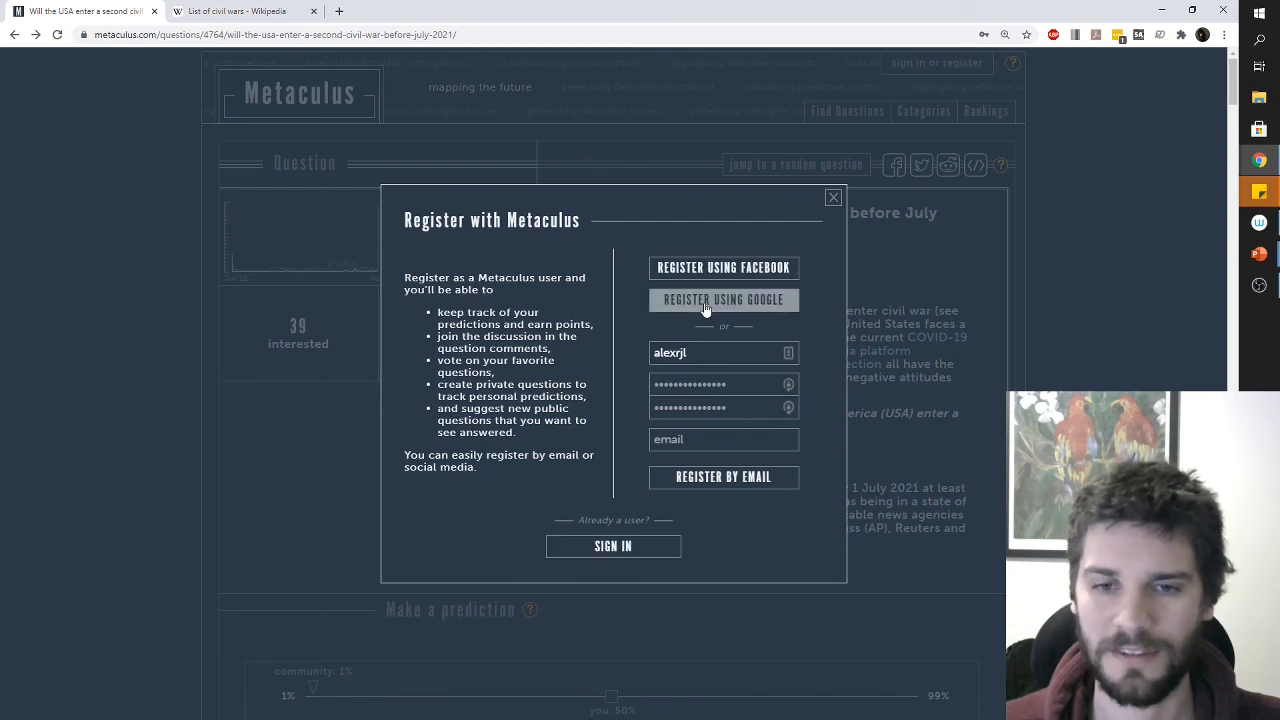
click(720, 352)
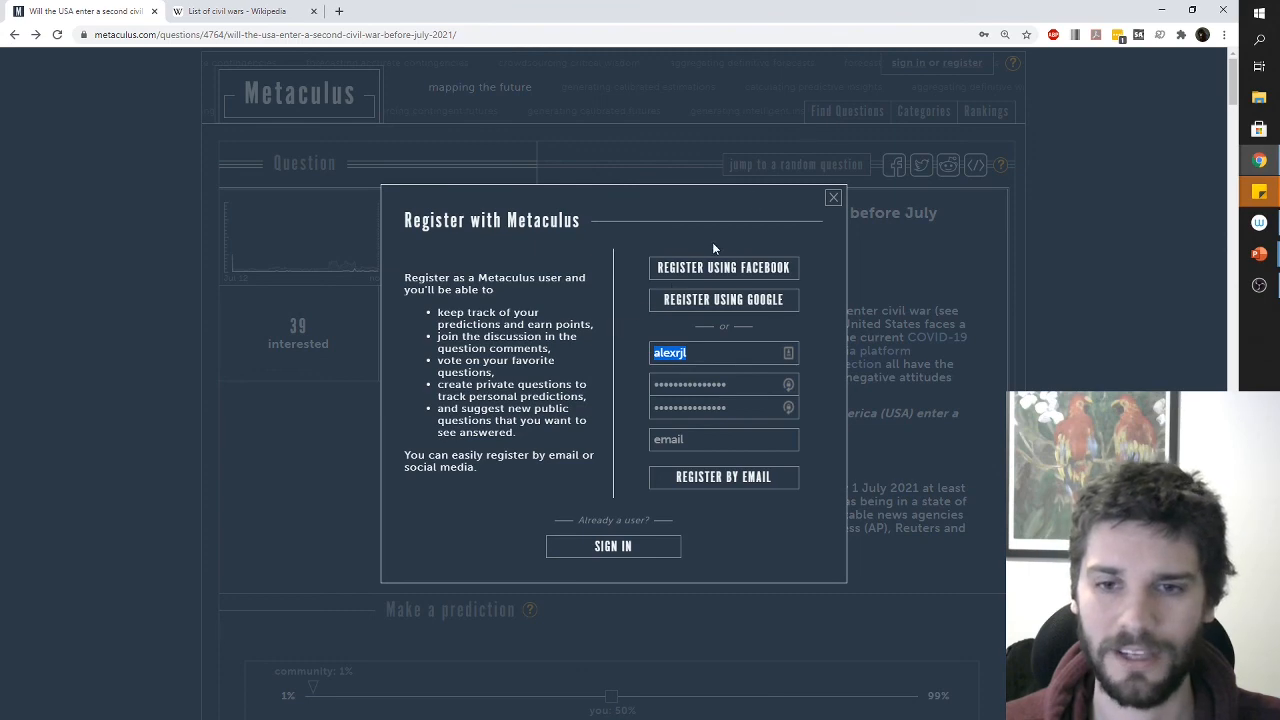
click(833, 197)
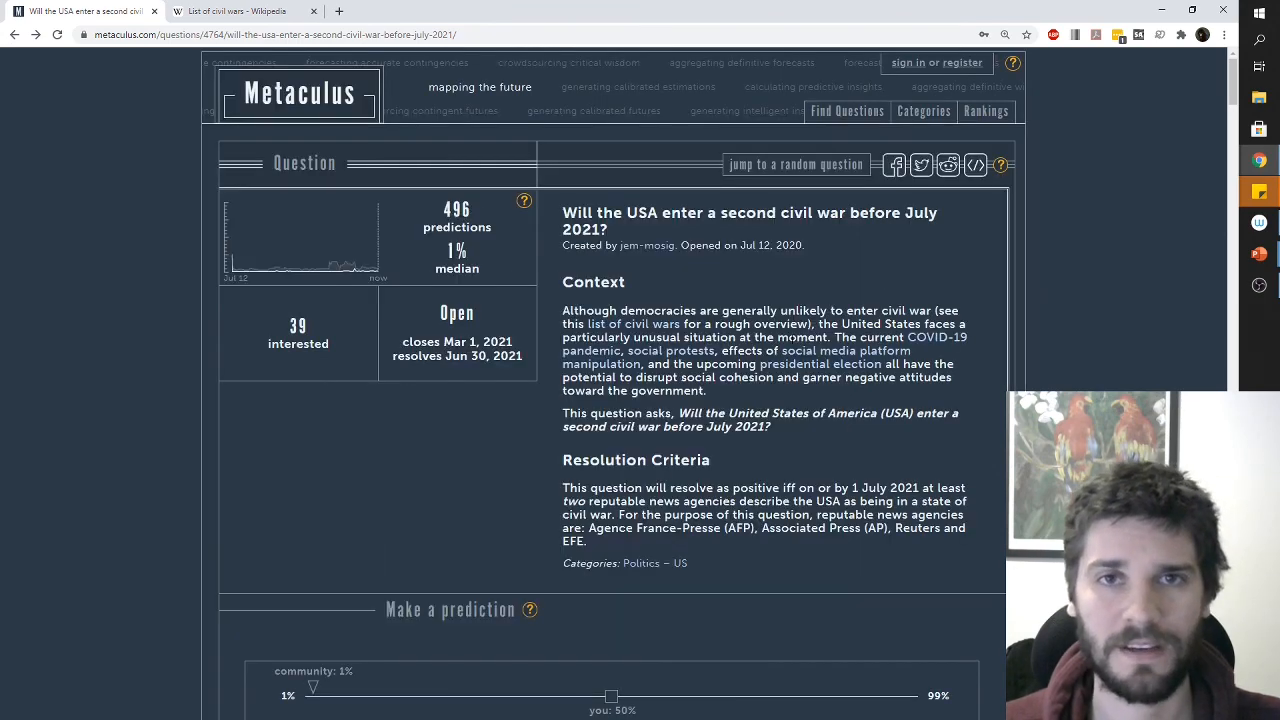
scroll(down, 3)
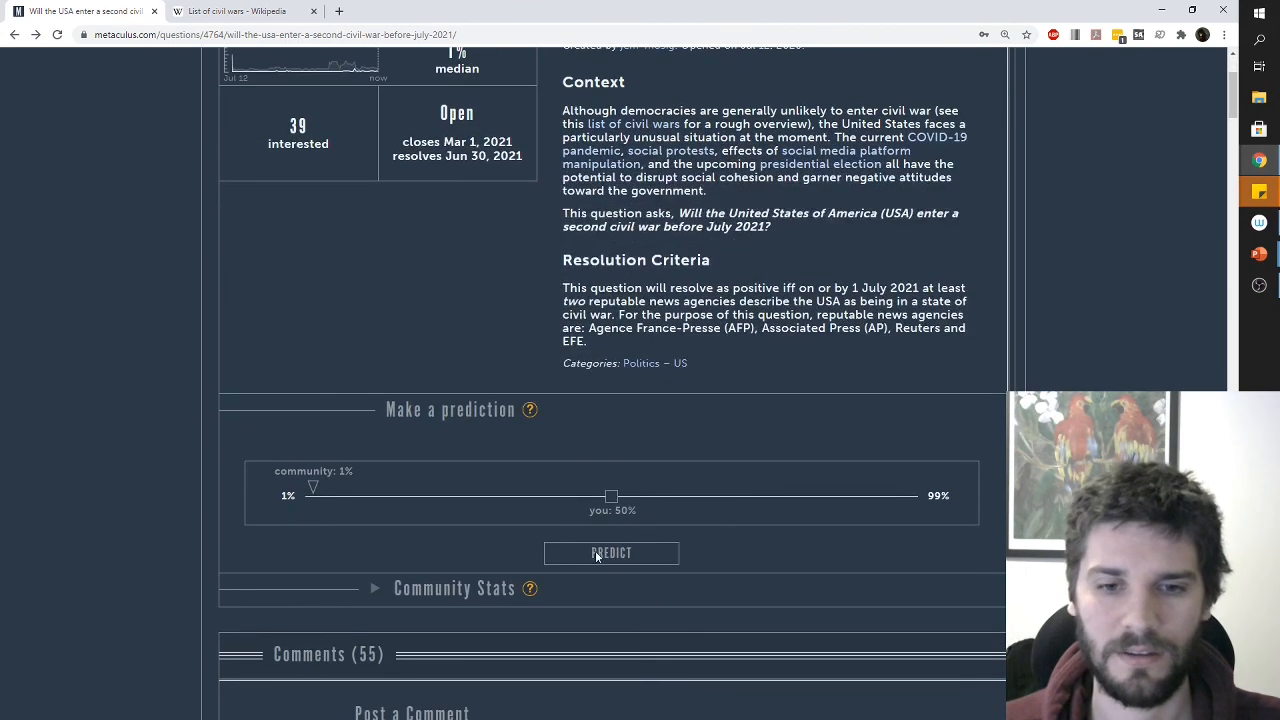
scroll(up, 3)
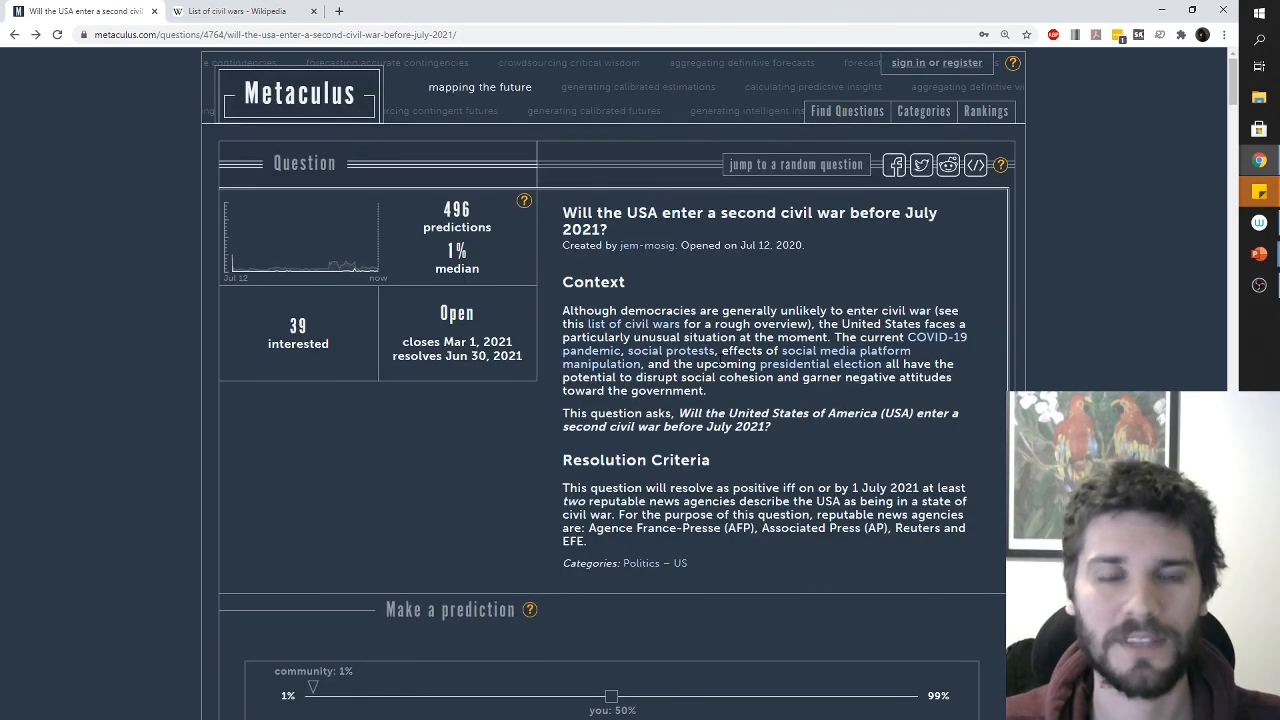